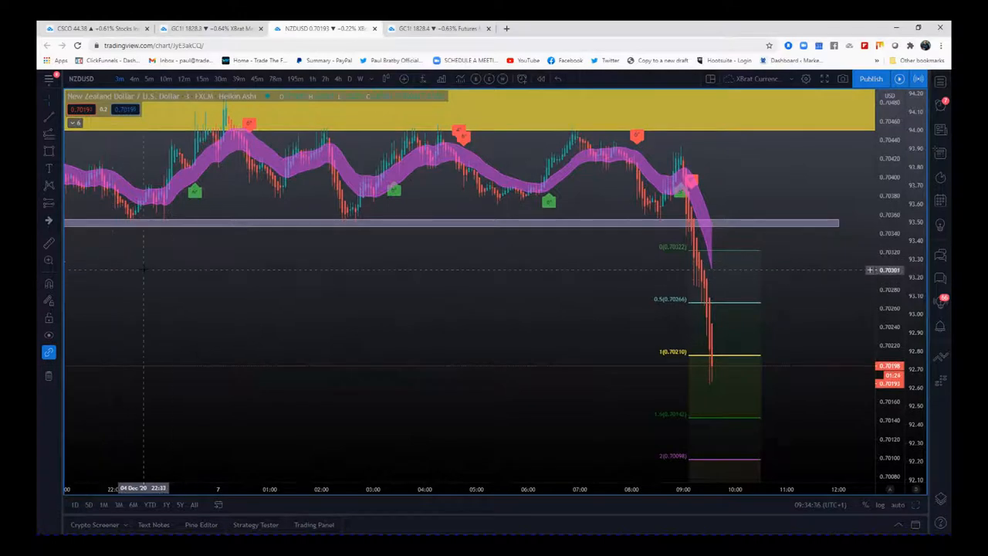
mouse_move(466, 275)
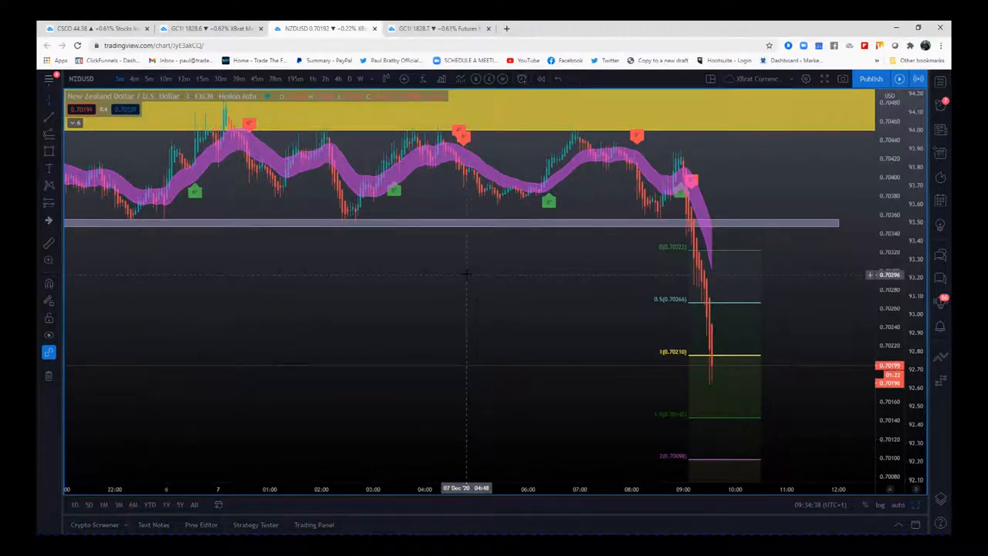
mouse_move(717, 192)
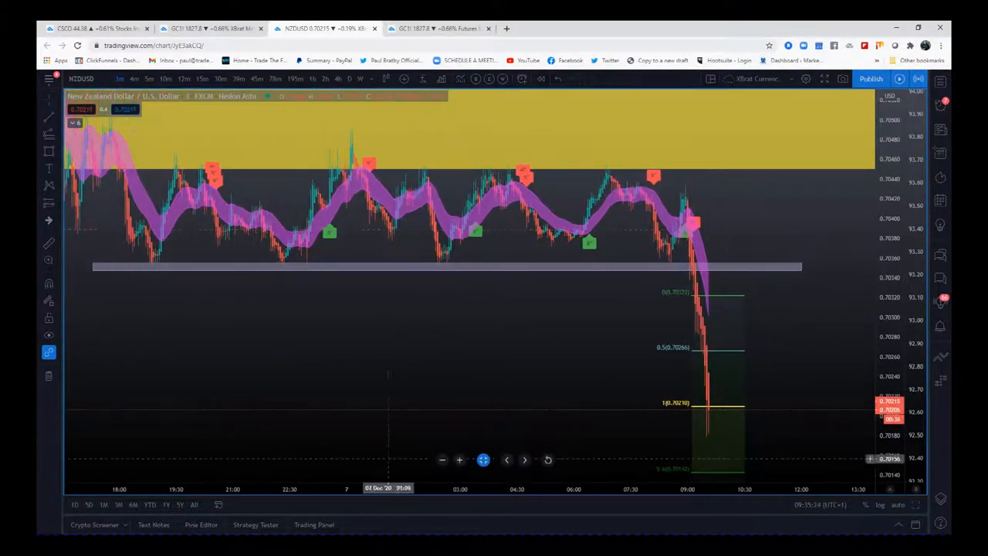
mouse_move(404, 164)
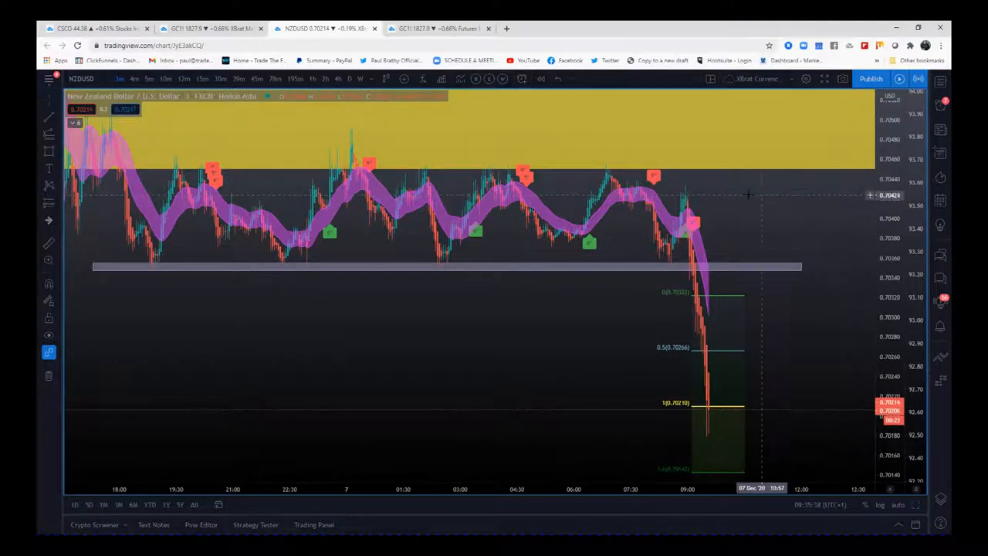
mouse_move(654, 189)
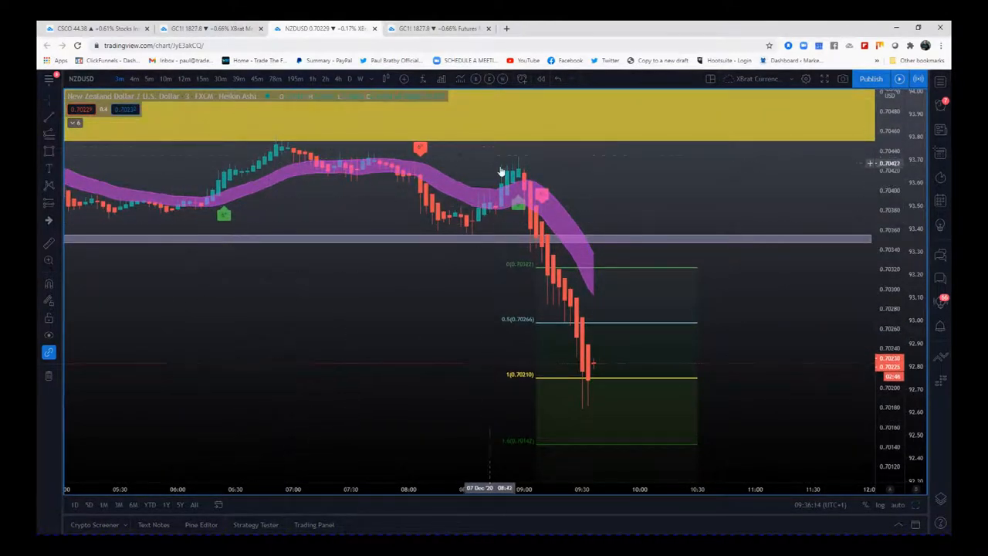
mouse_move(541, 151)
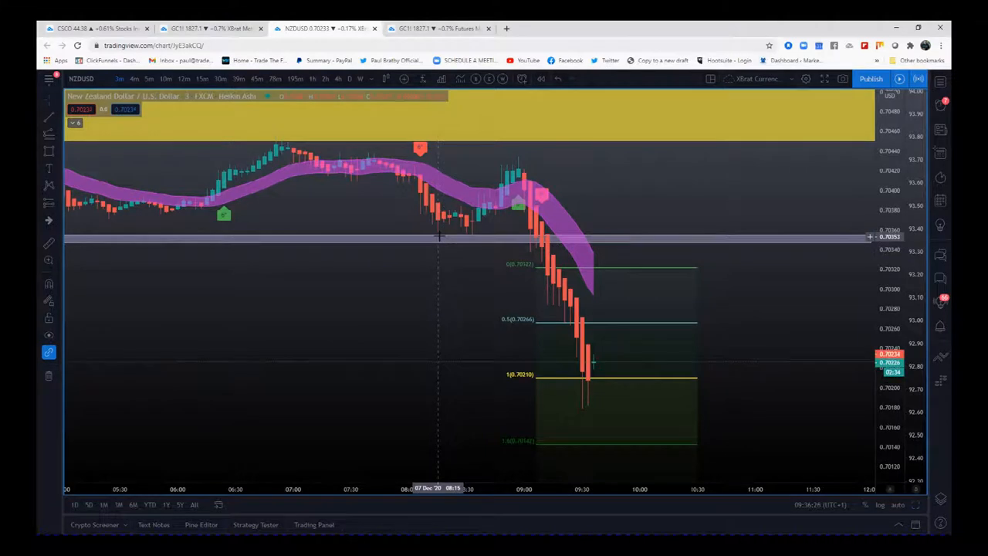
mouse_move(432, 241)
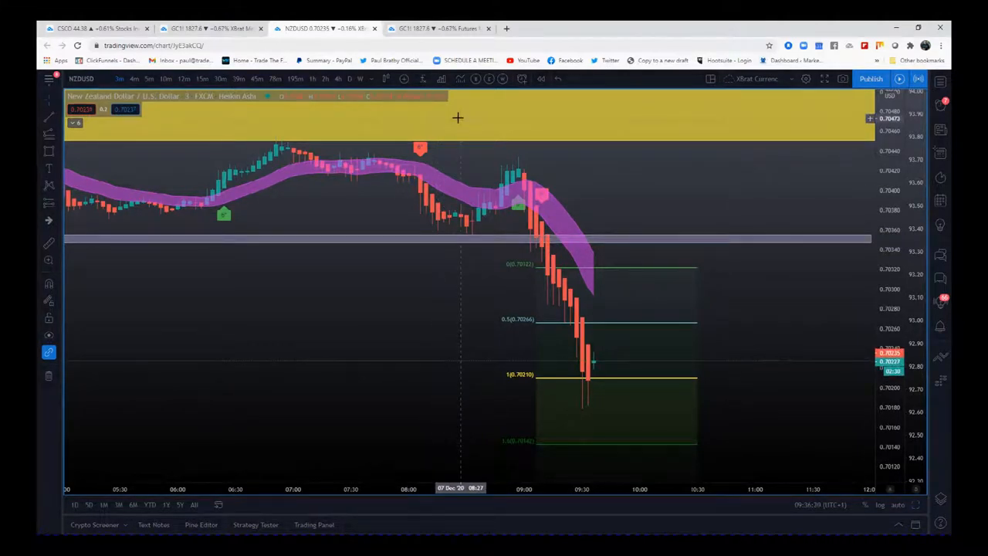
mouse_move(521, 127)
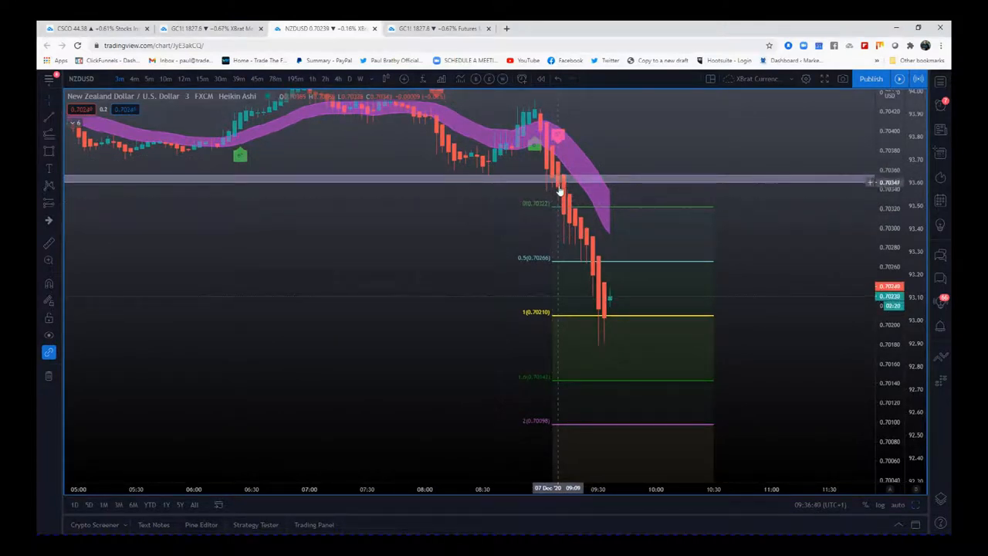
mouse_move(556, 210)
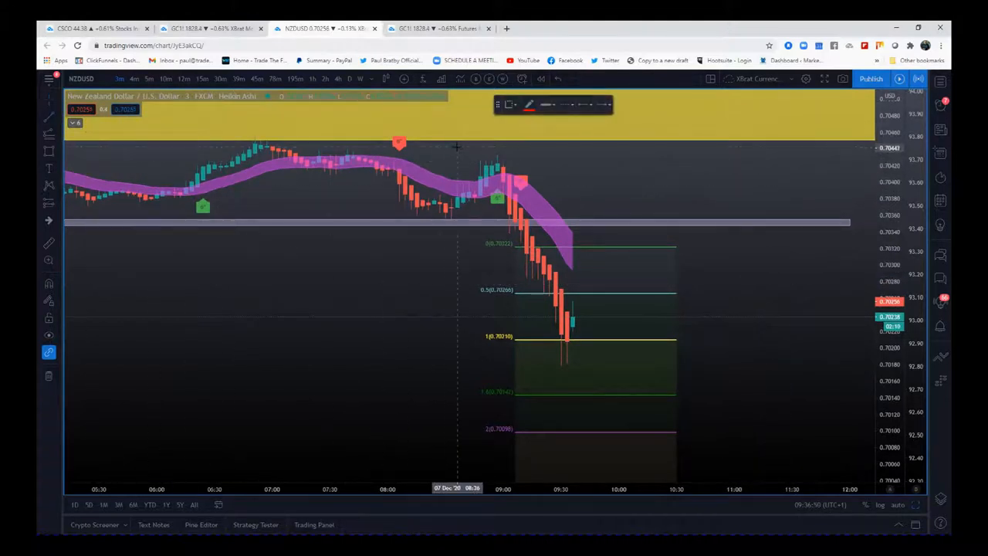
Draw a red dashed horizontal level across the highs around the sell signal.
left_click_drag(457, 153, 630, 152)
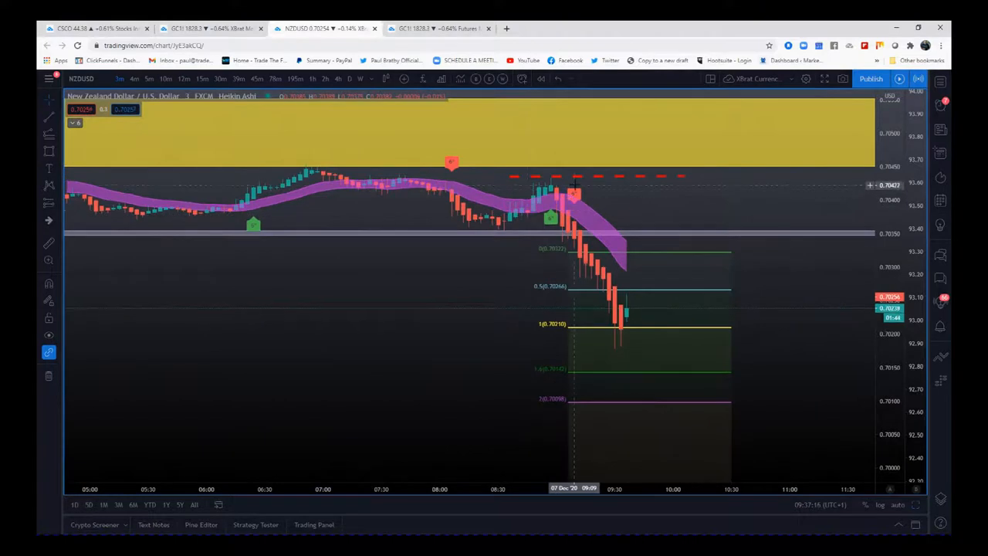
mouse_move(790, 260)
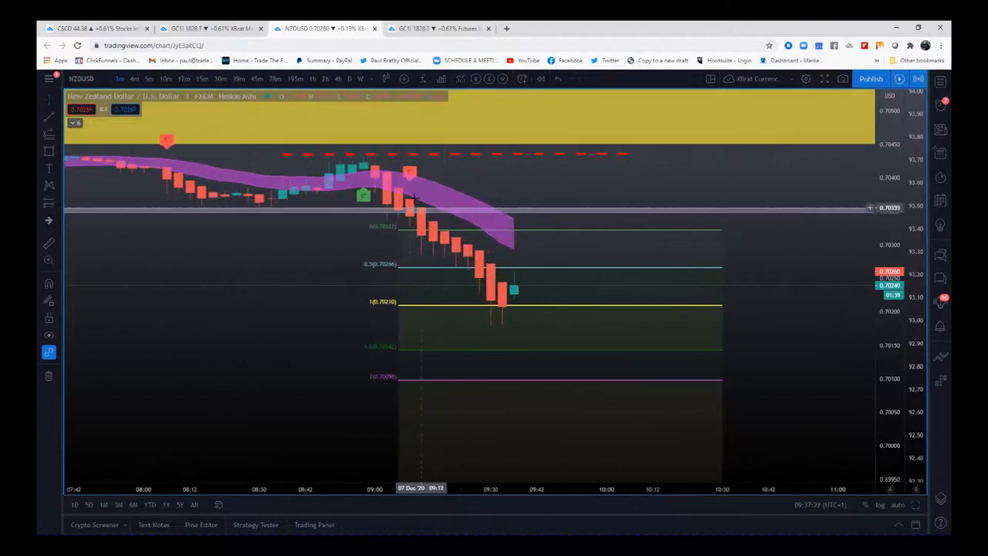
mouse_move(404, 223)
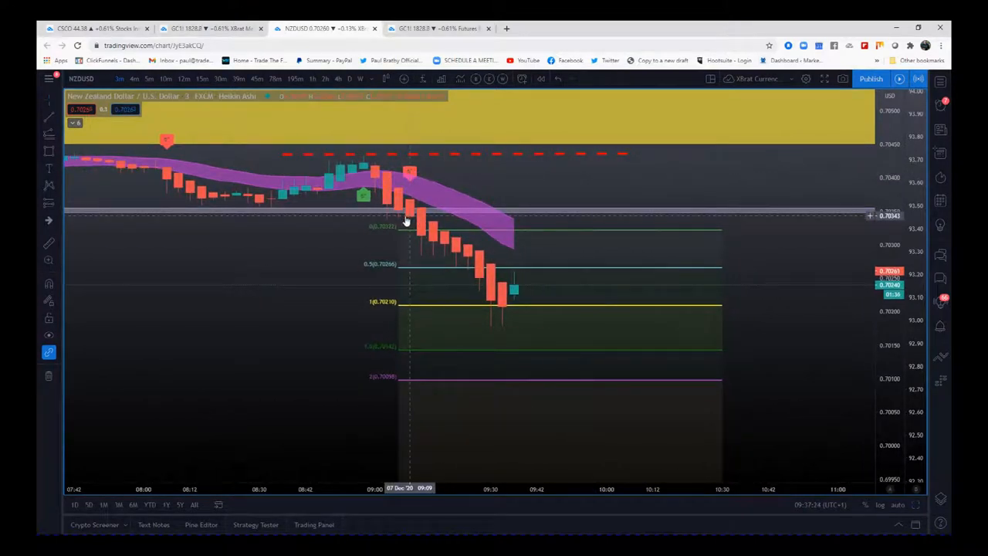
mouse_move(386, 231)
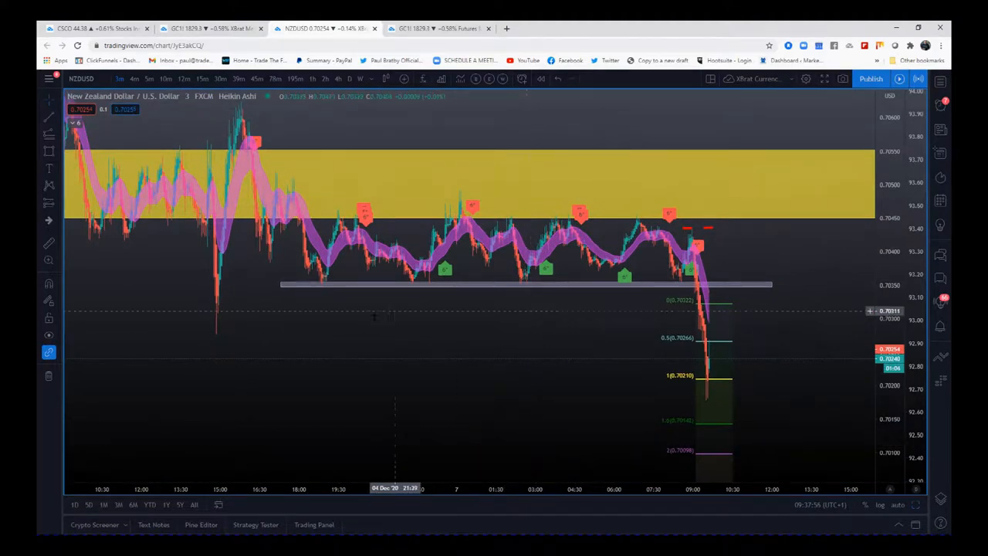
mouse_move(532, 244)
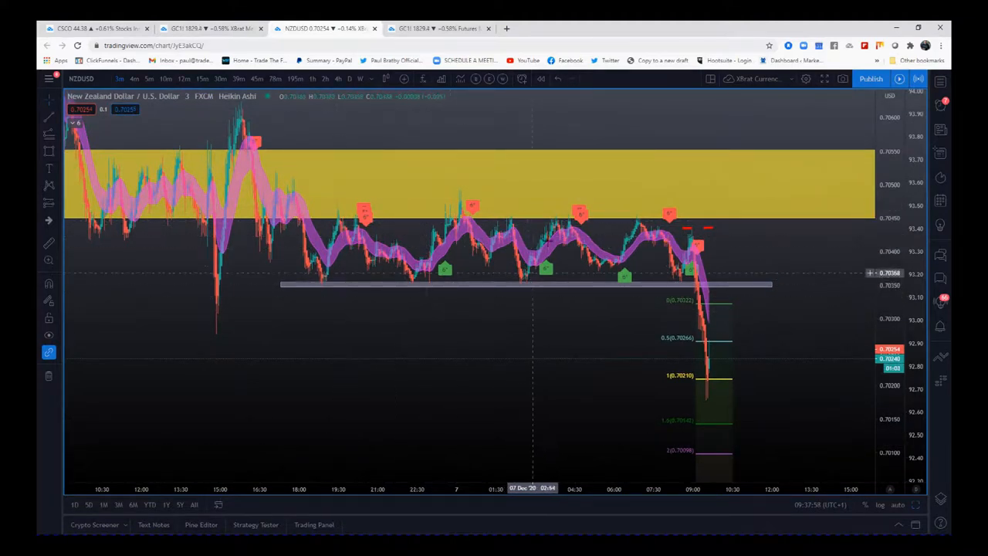